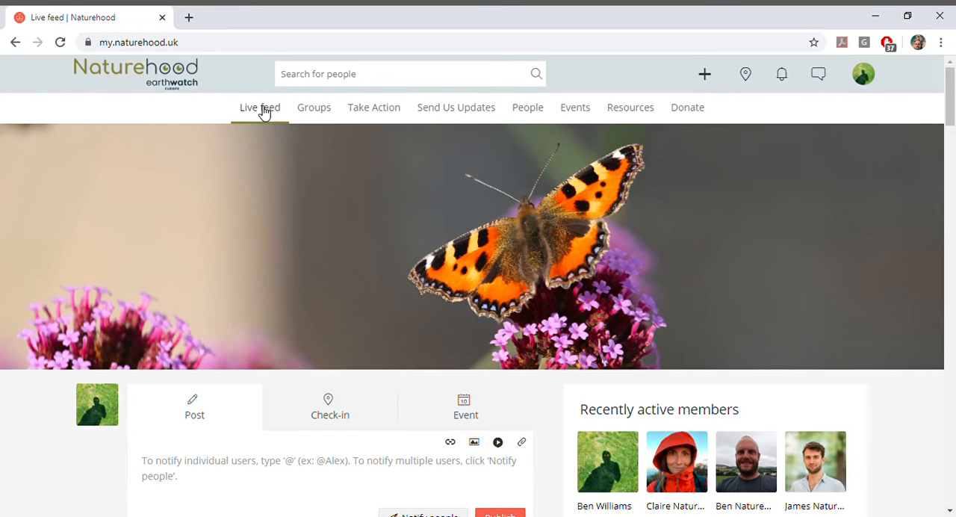
# - Browse the live feed, then open the Florence Park, Oxford group and scroll to its pond-advice post
pyautogui.scroll(-3)
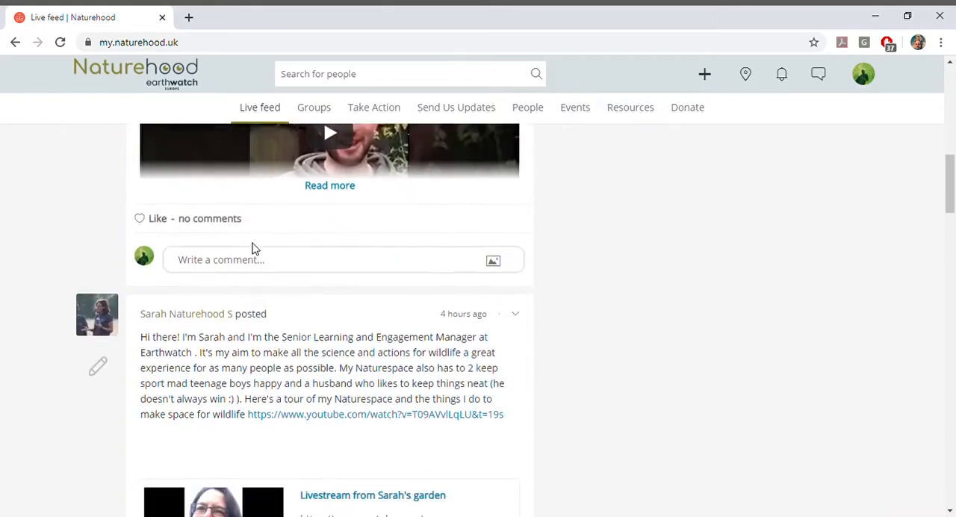
pyautogui.scroll(-3)
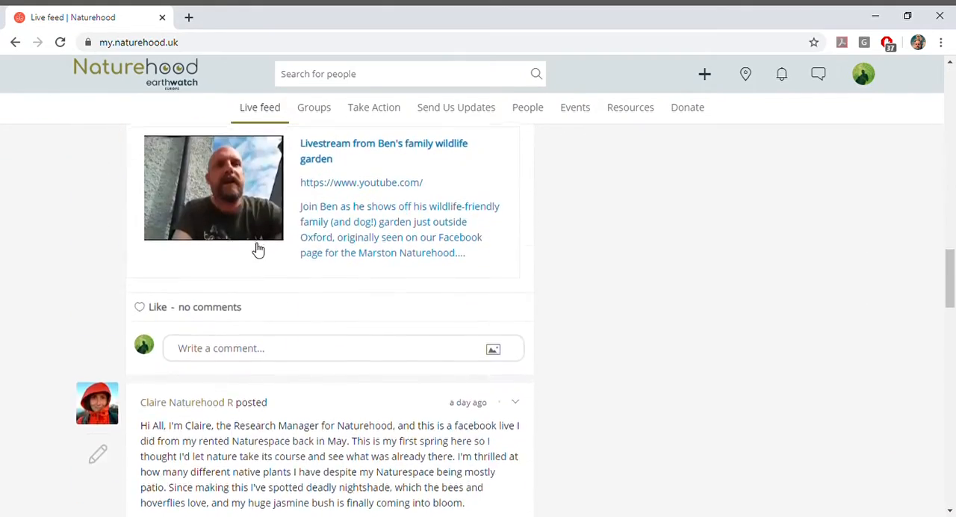
pyautogui.scroll(-3)
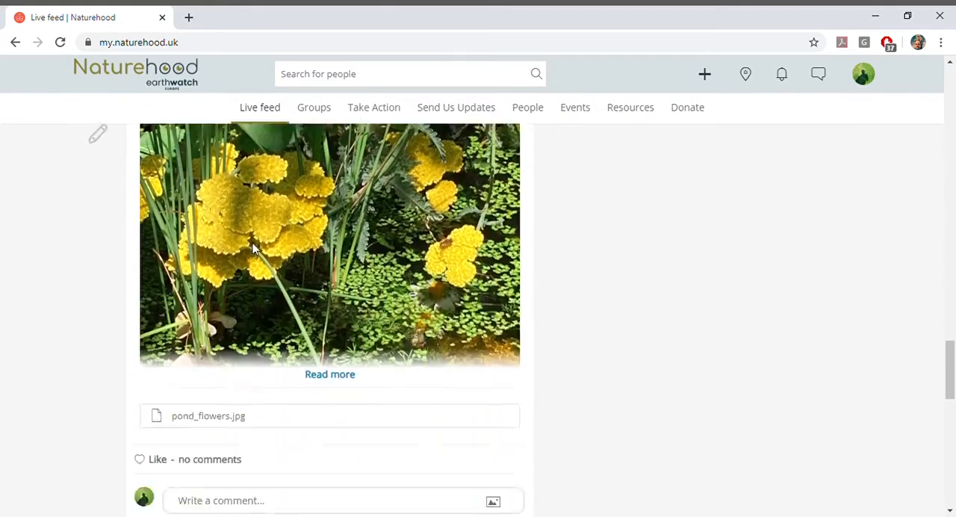
pyautogui.scroll(-3)
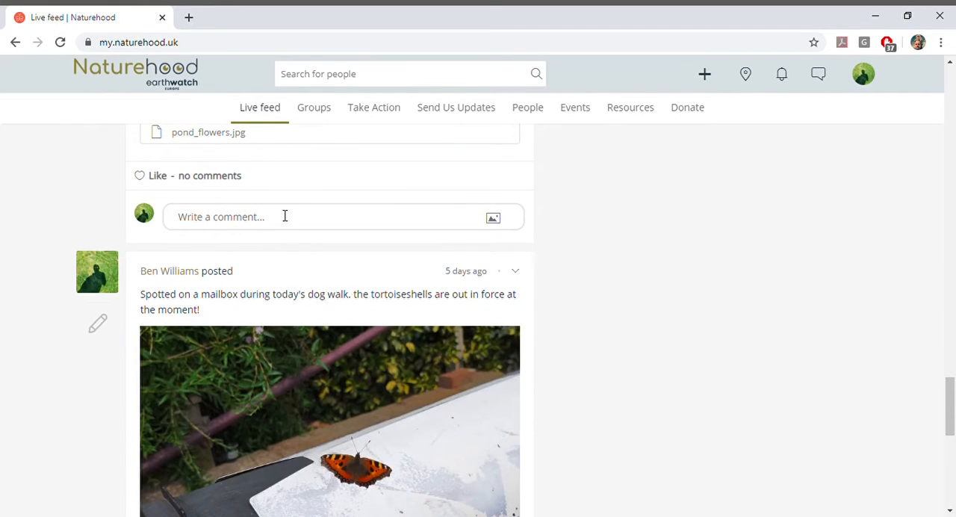
pyautogui.moveTo(319, 107)
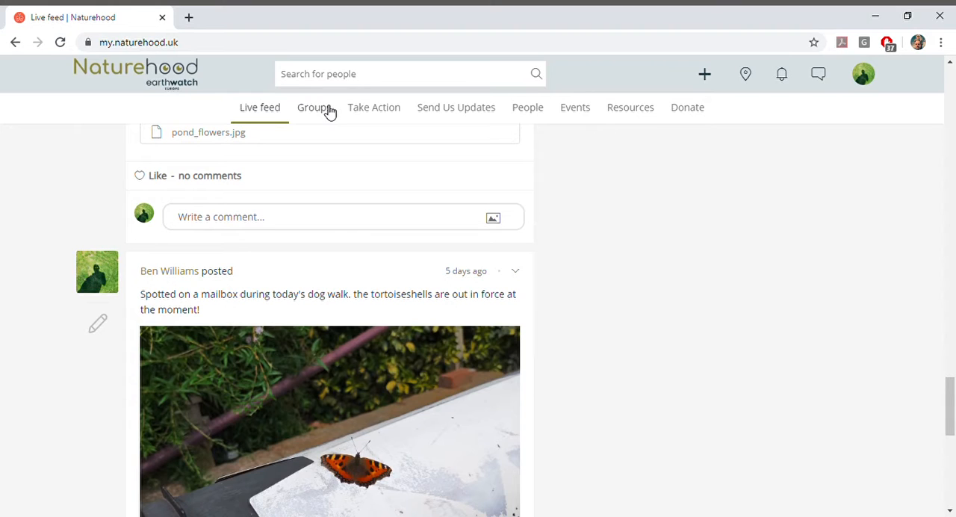
pyautogui.click(313, 107)
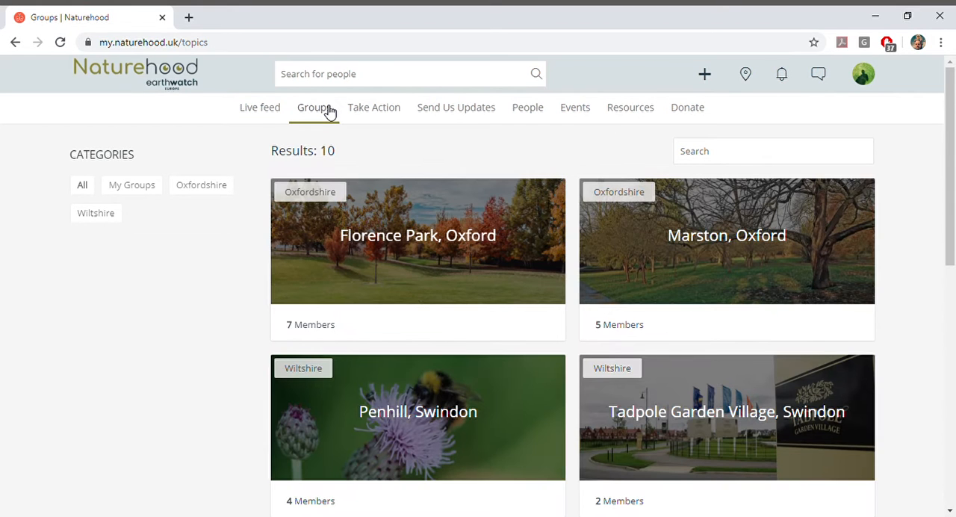
pyautogui.moveTo(417, 239)
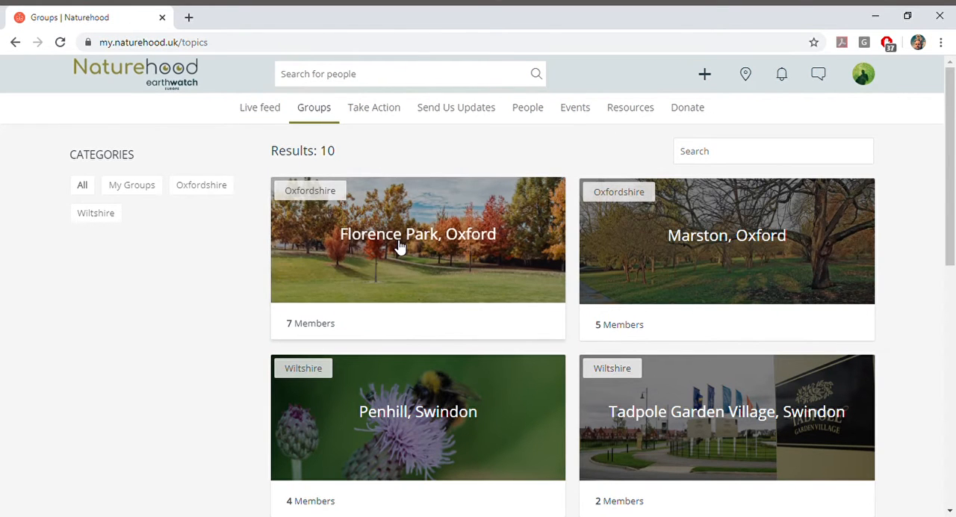
pyautogui.click(418, 239)
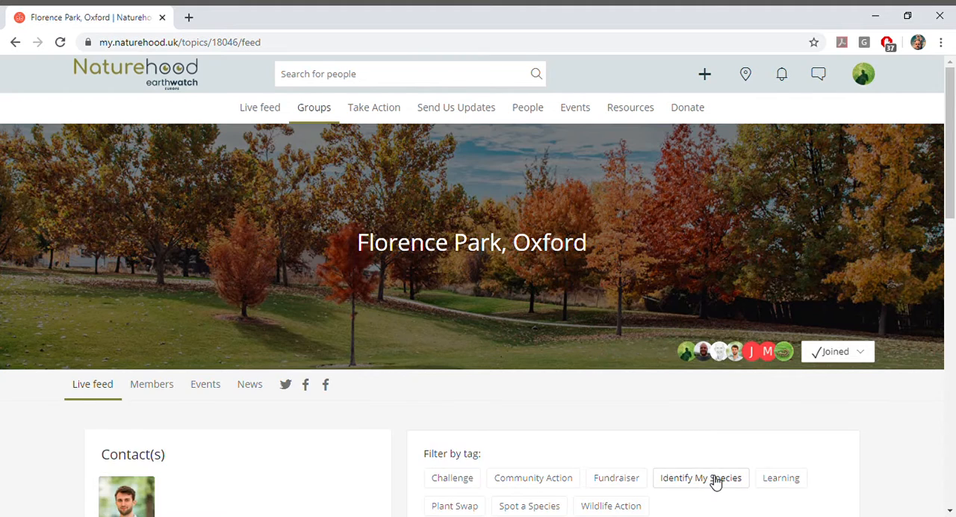
pyautogui.scroll(-3)
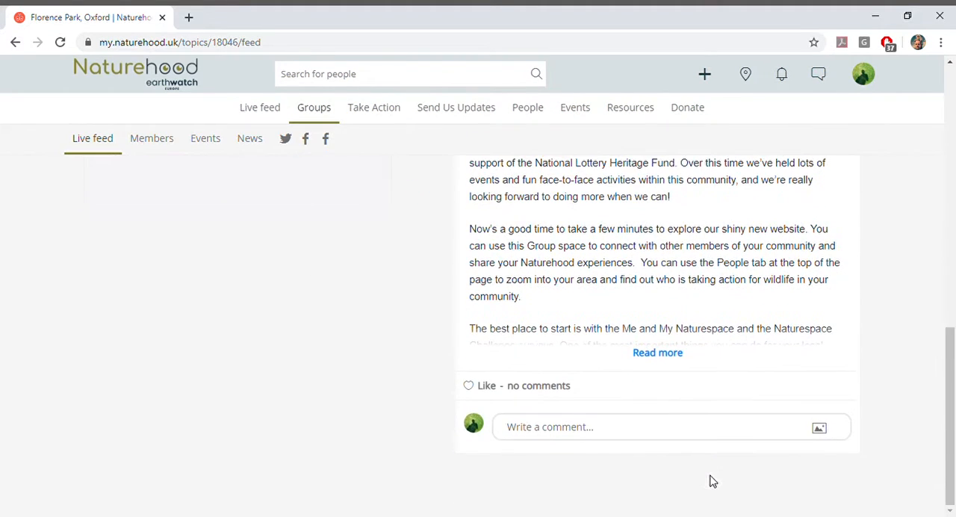
pyautogui.scroll(-3)
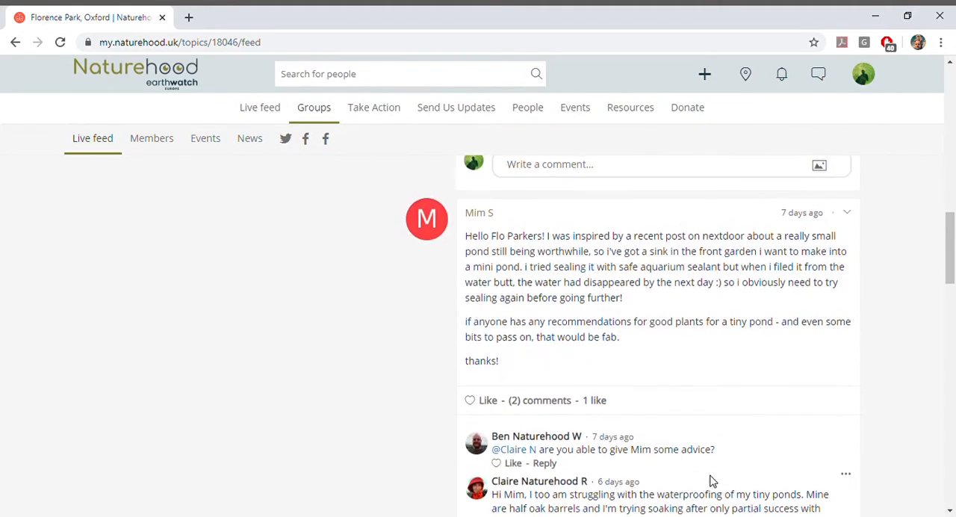
pyautogui.scroll(-3)
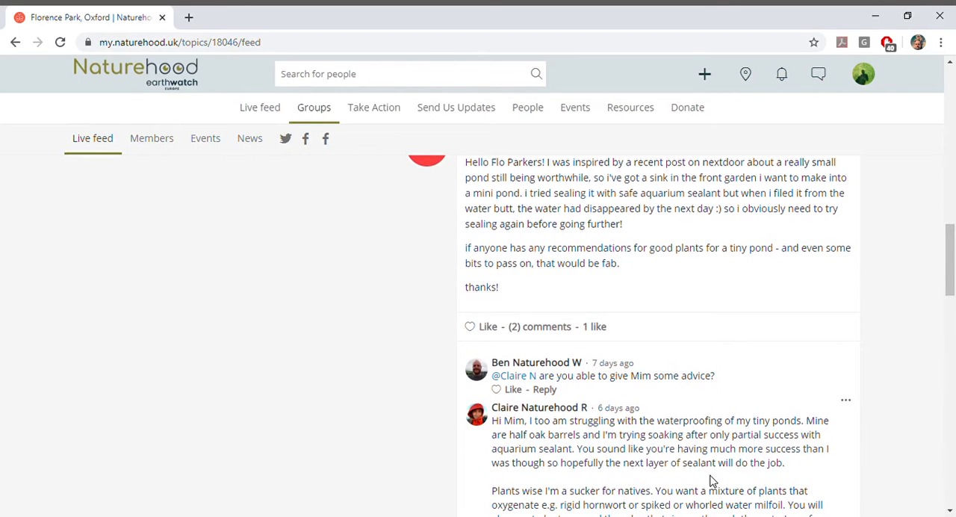
pyautogui.moveTo(446, 476)
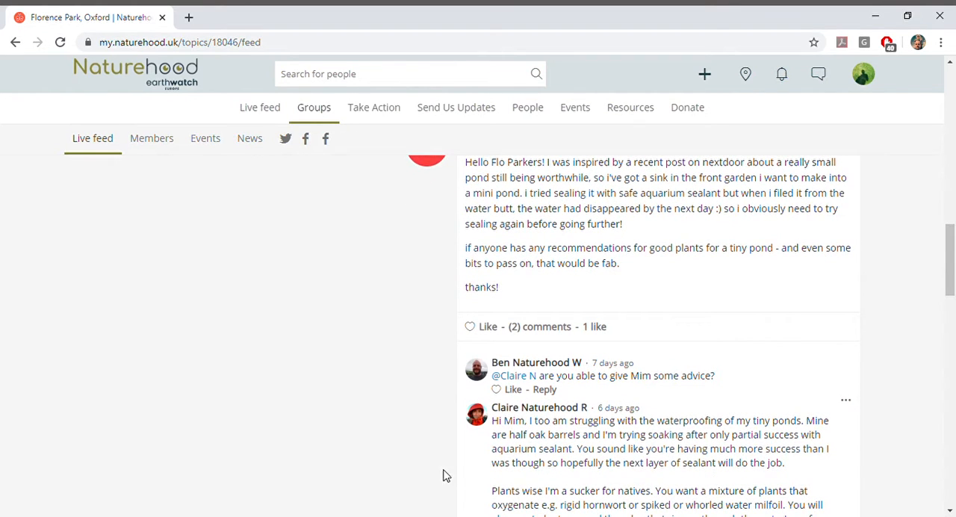
pyautogui.moveTo(229, 162)
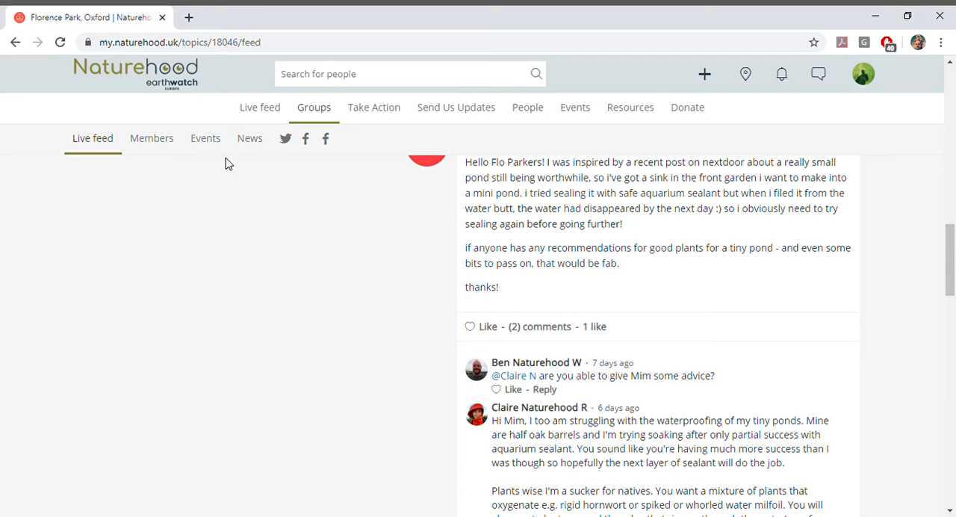
pyautogui.moveTo(224, 160)
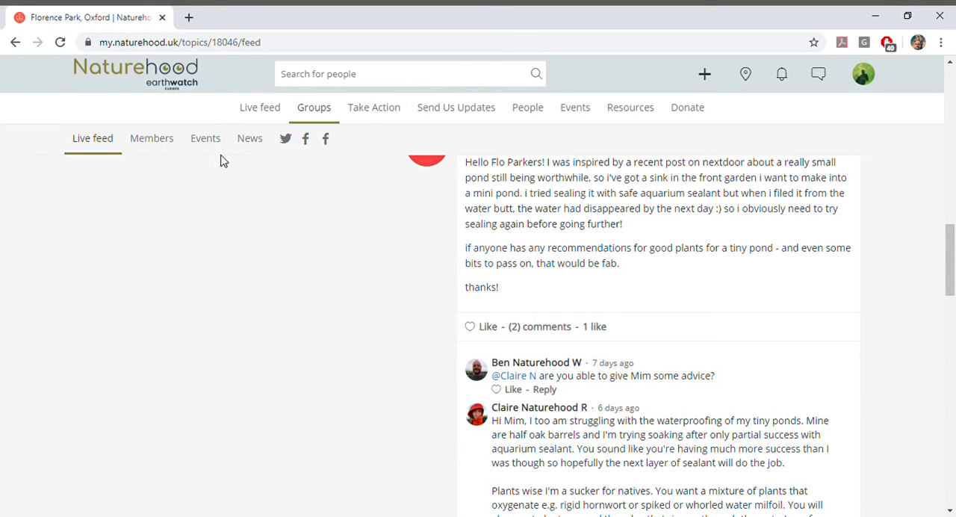
# - Go to Take Action > Register a Naturehood and scroll to the Request your Own Naturehood form
pyautogui.click(373, 107)
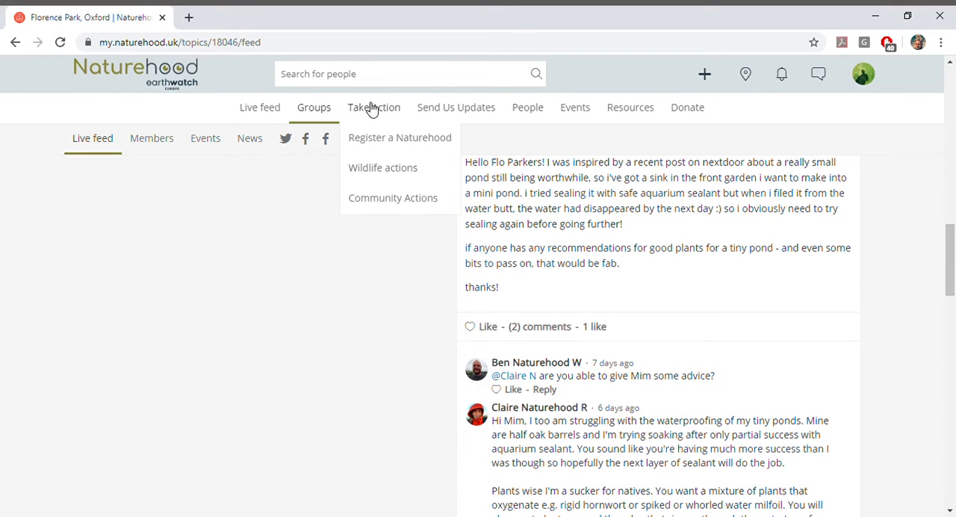
pyautogui.click(400, 137)
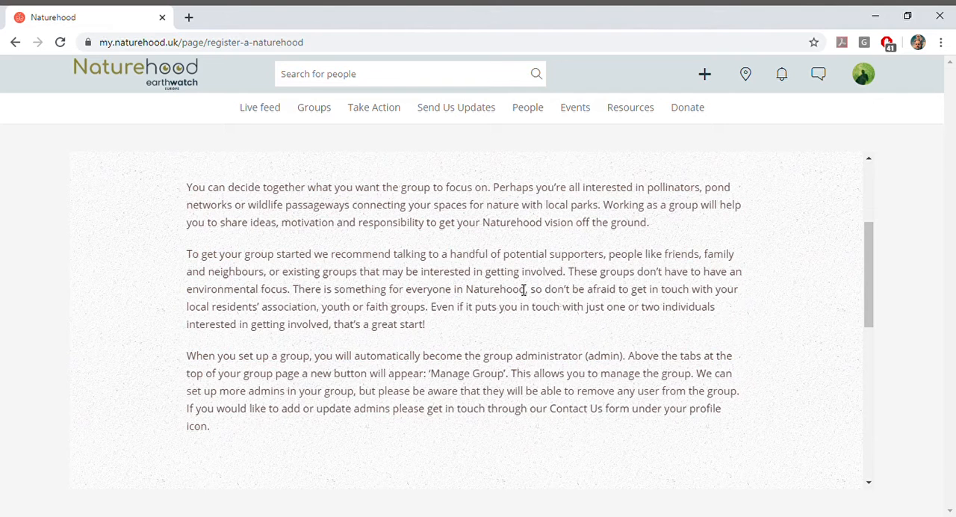
pyautogui.scroll(-3)
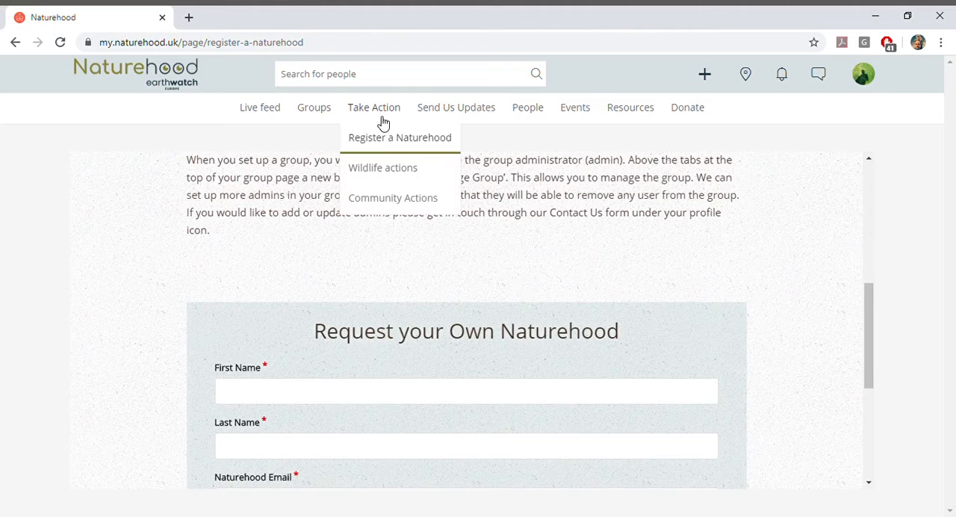
pyautogui.moveTo(373, 167)
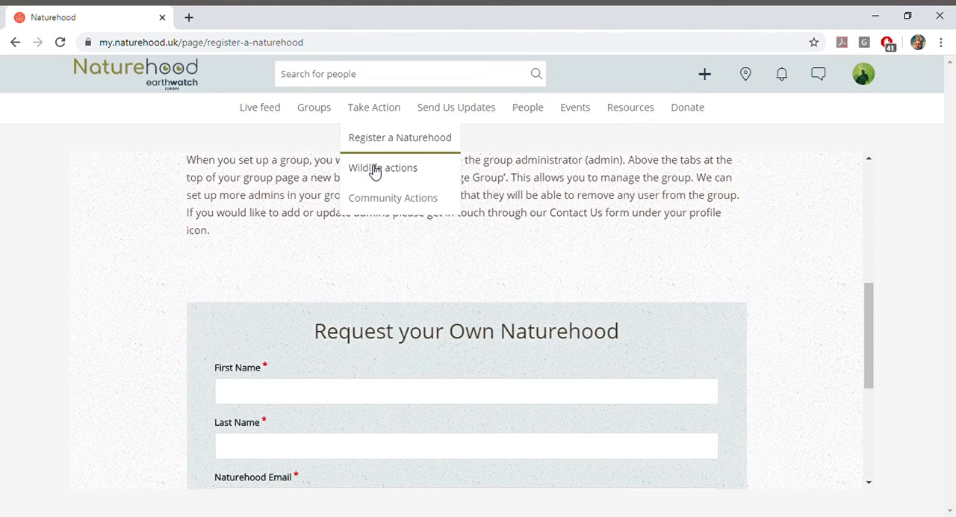
# - Go to Take Action > Wildlife actions and scroll to cards like flower-rich lawn and planting trees
pyautogui.click(382, 167)
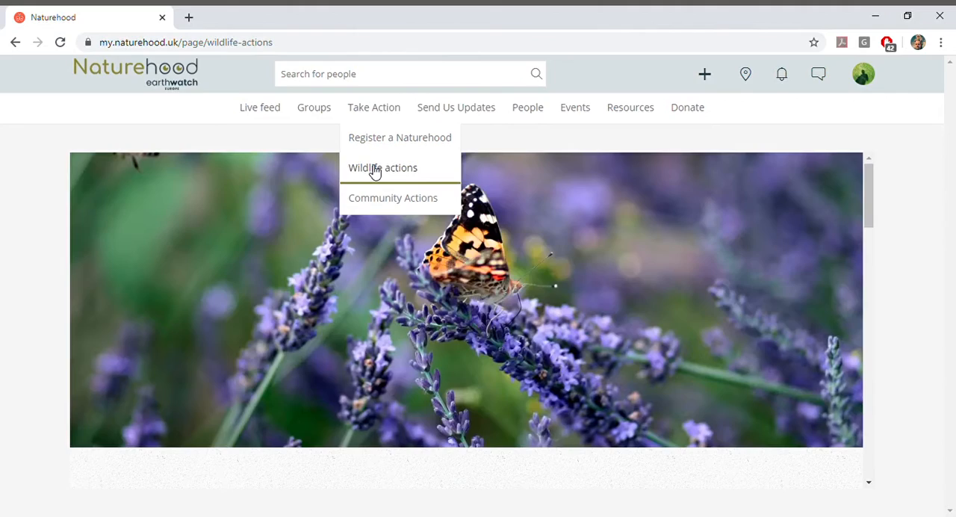
pyautogui.click(383, 167)
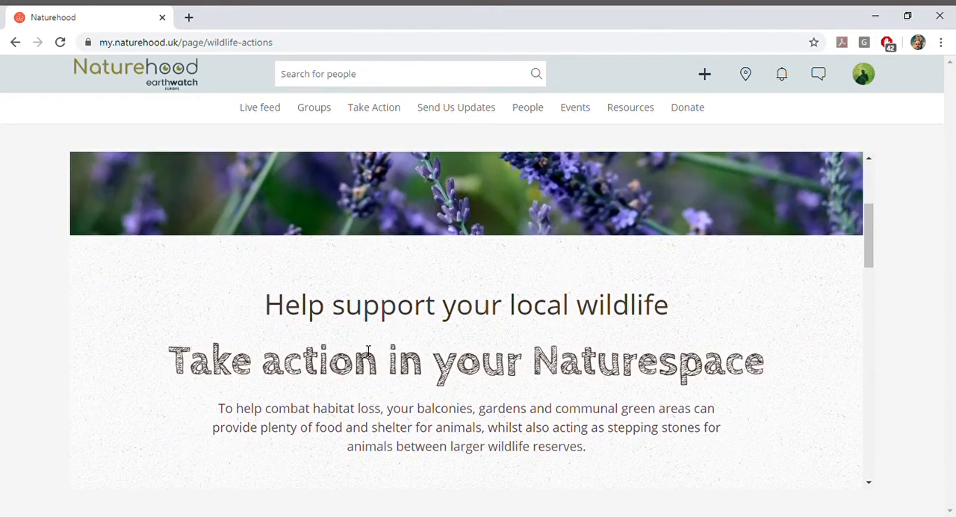
pyautogui.scroll(-3)
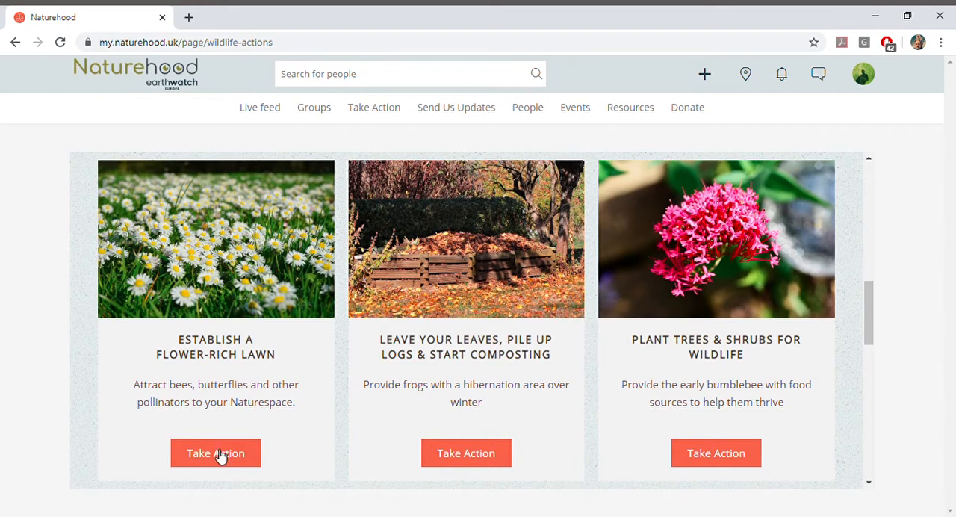
# - Read the flower-rich lawn guide's Option A, B and C approaches, then bring up the Take Action menu
pyautogui.click(215, 453)
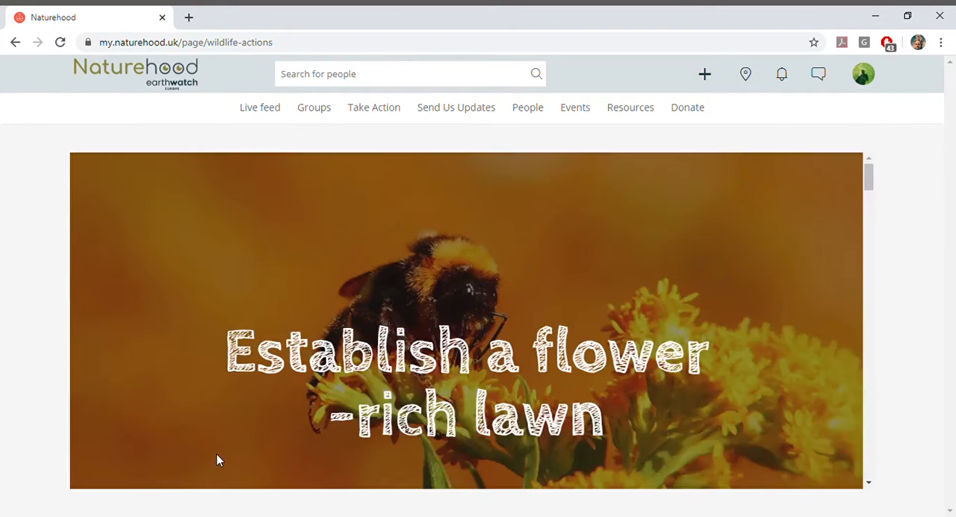
pyautogui.scroll(-3)
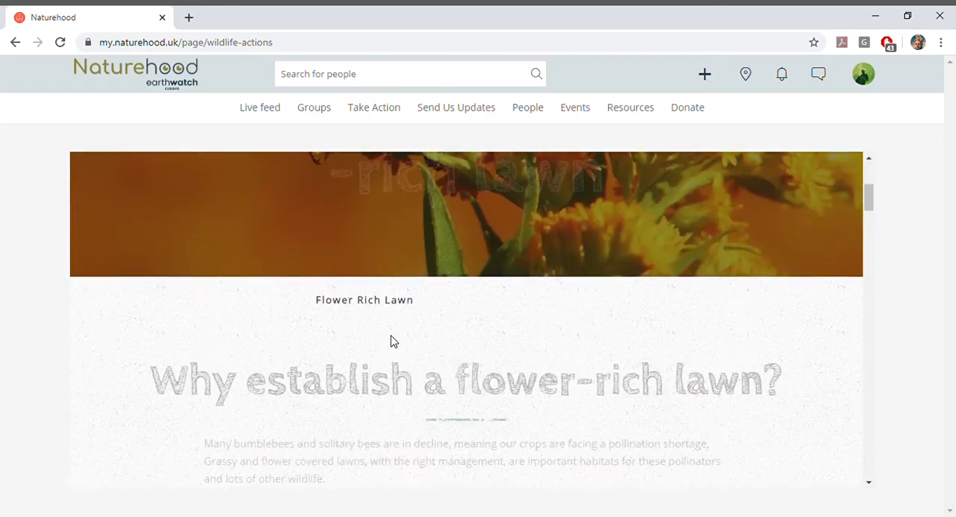
pyautogui.scroll(-3)
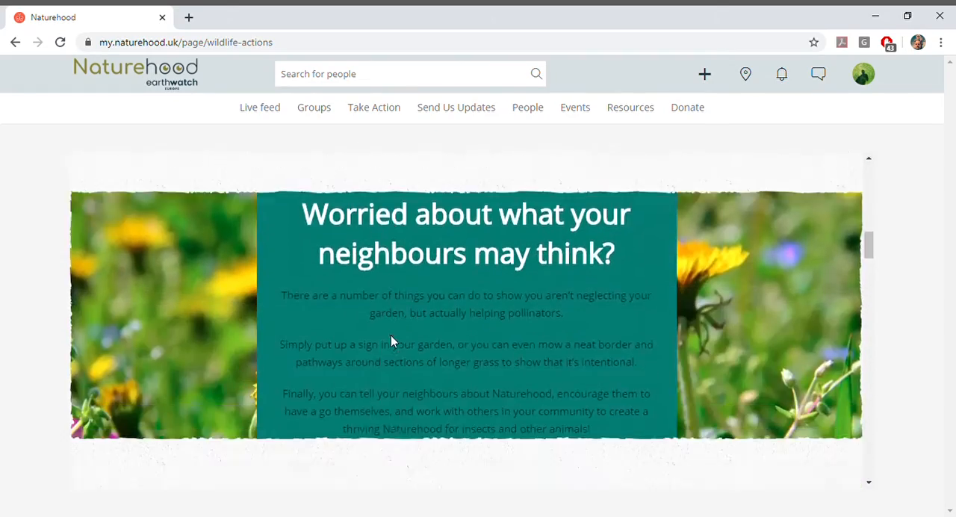
pyautogui.scroll(-3)
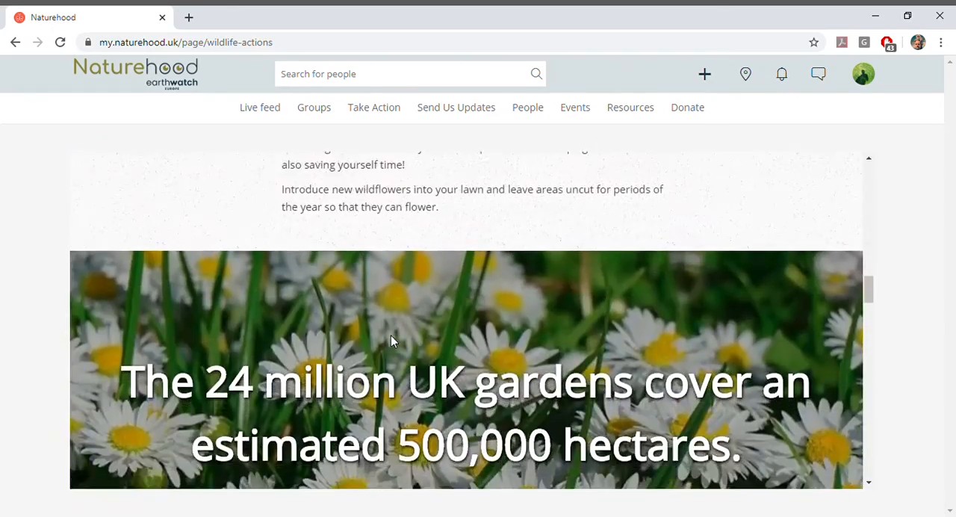
pyautogui.scroll(-3)
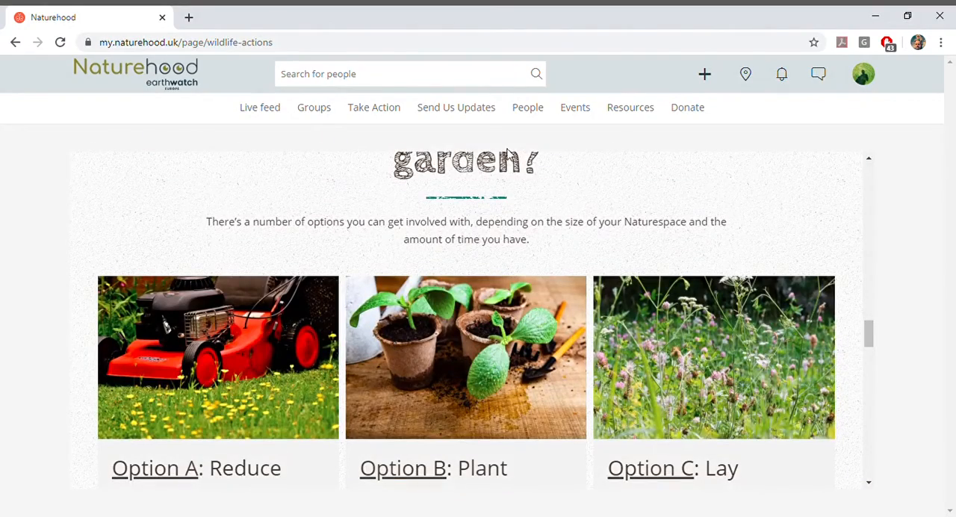
pyautogui.click(373, 107)
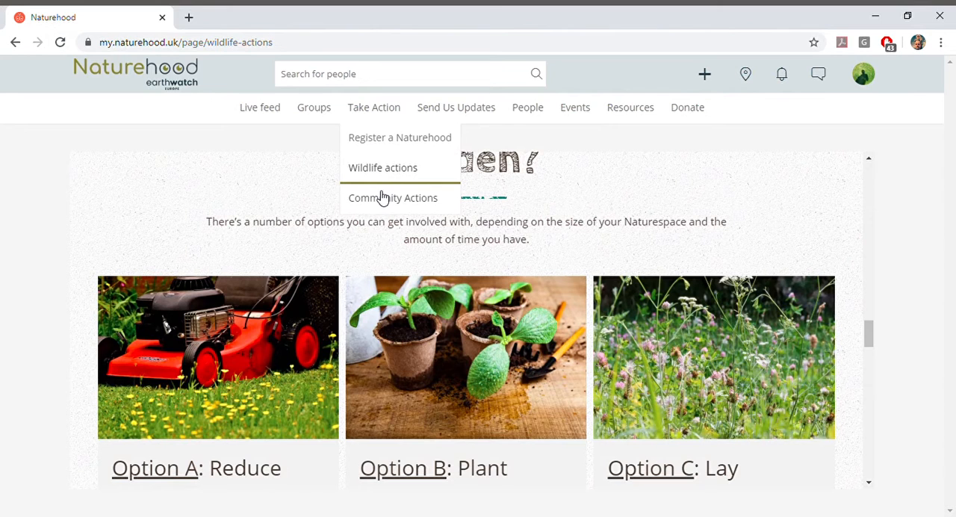
# - Browse Community Actions ideas like making your own video and nature displays, then show Send Us Updates
pyautogui.click(392, 197)
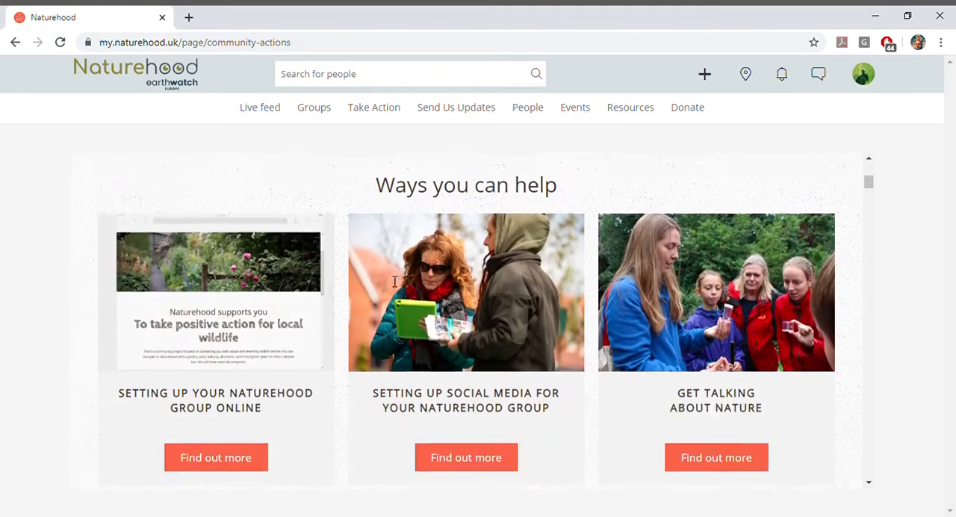
pyautogui.scroll(-3)
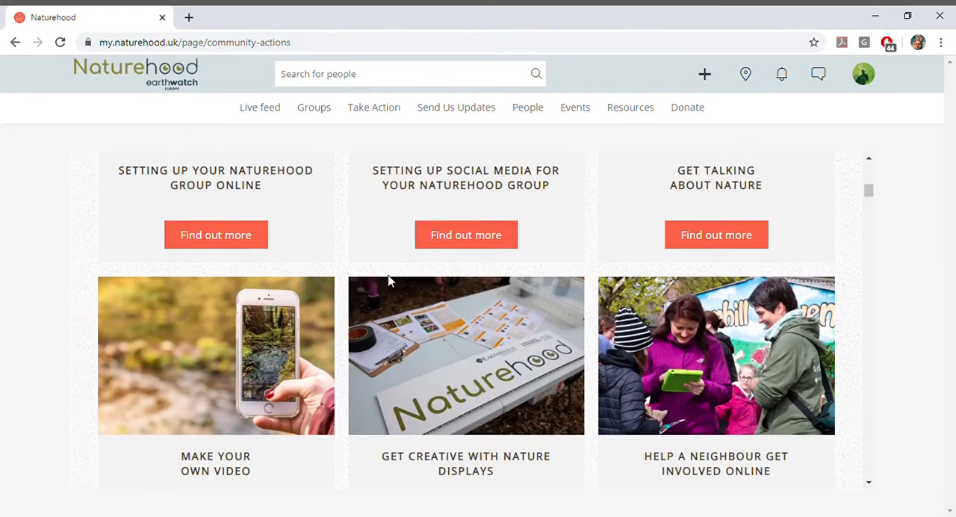
pyautogui.scroll(-3)
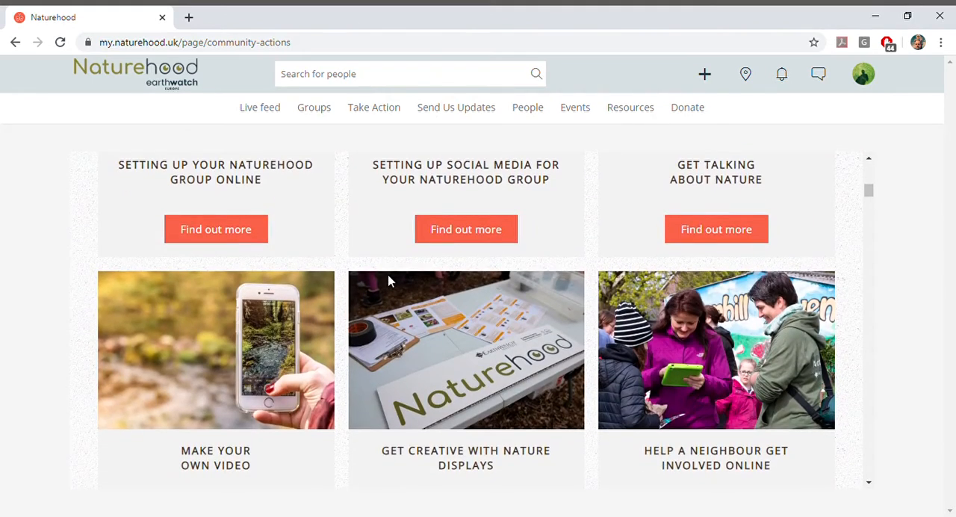
pyautogui.click(455, 106)
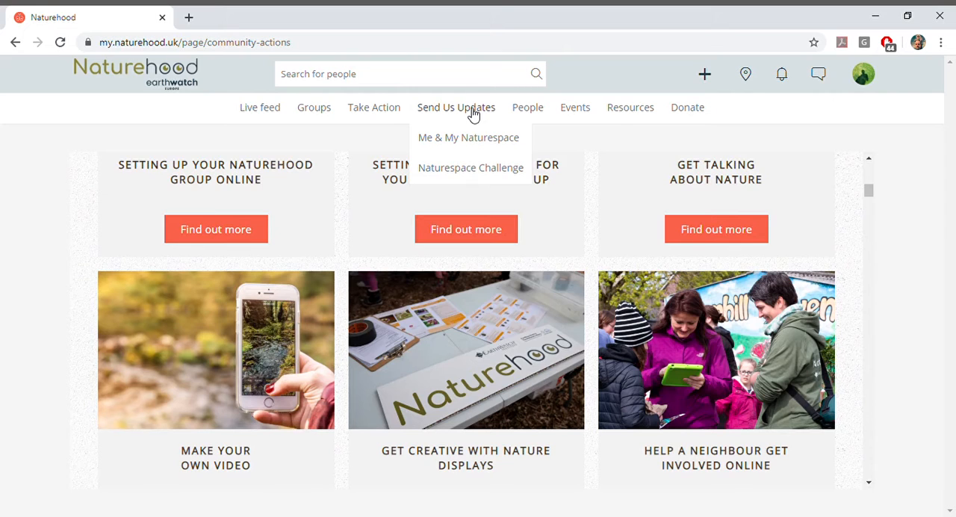
pyautogui.moveTo(471, 134)
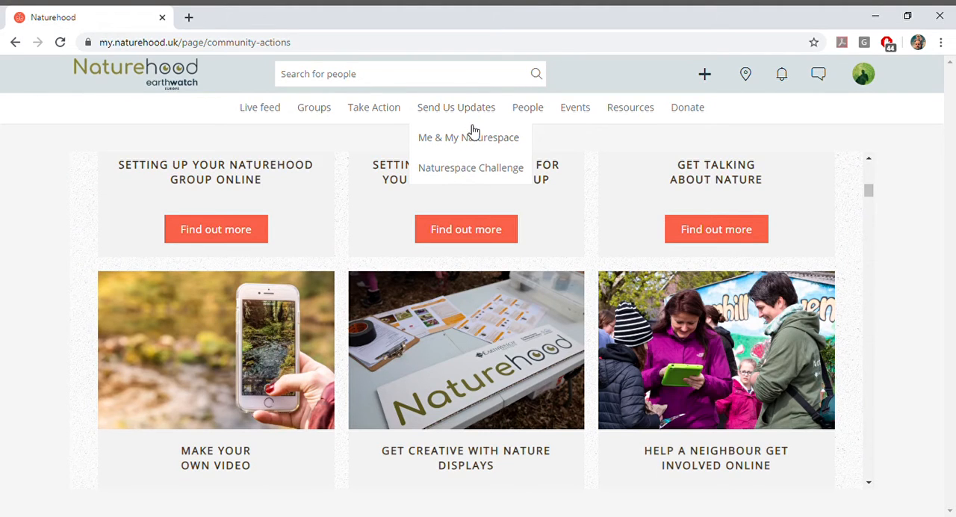
# - View the Me & My Naturespace location map, then bring up the Send Us Updates menu again
pyautogui.click(468, 137)
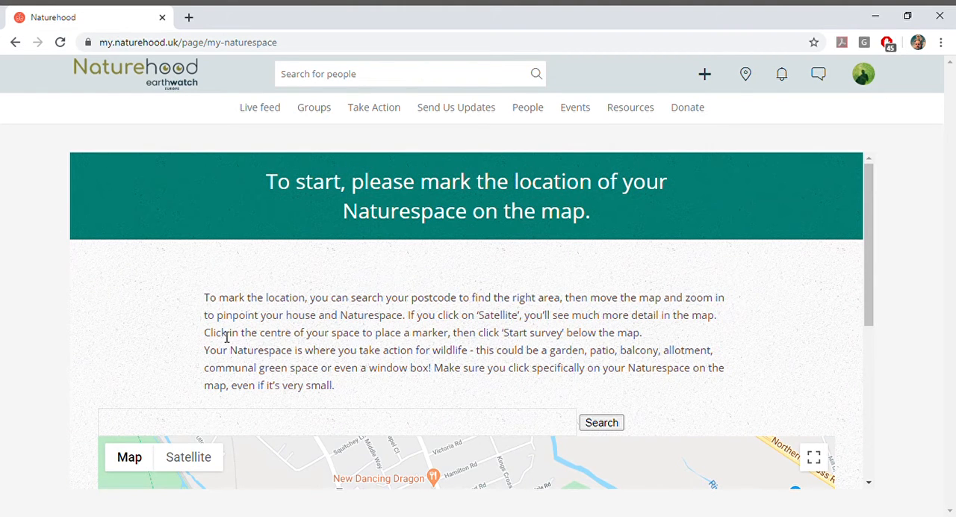
pyautogui.scroll(-3)
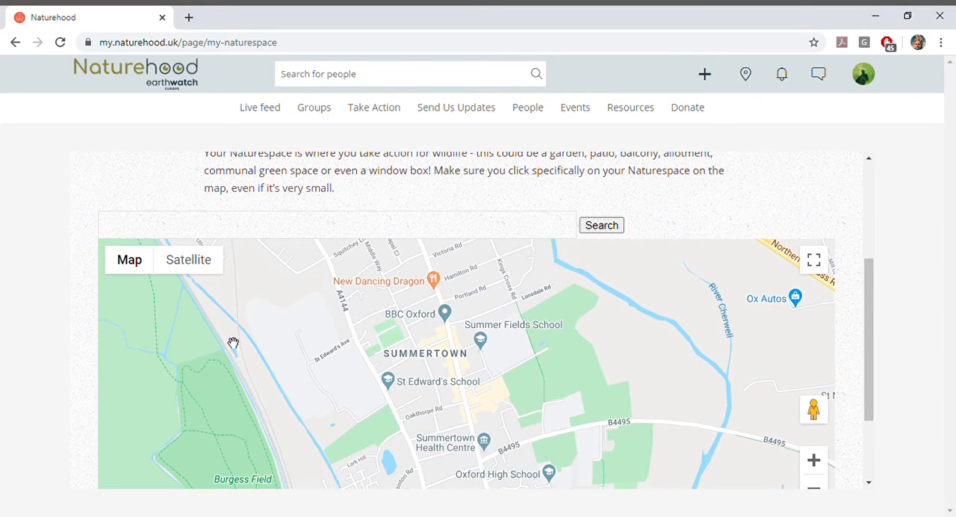
pyautogui.scroll(-3)
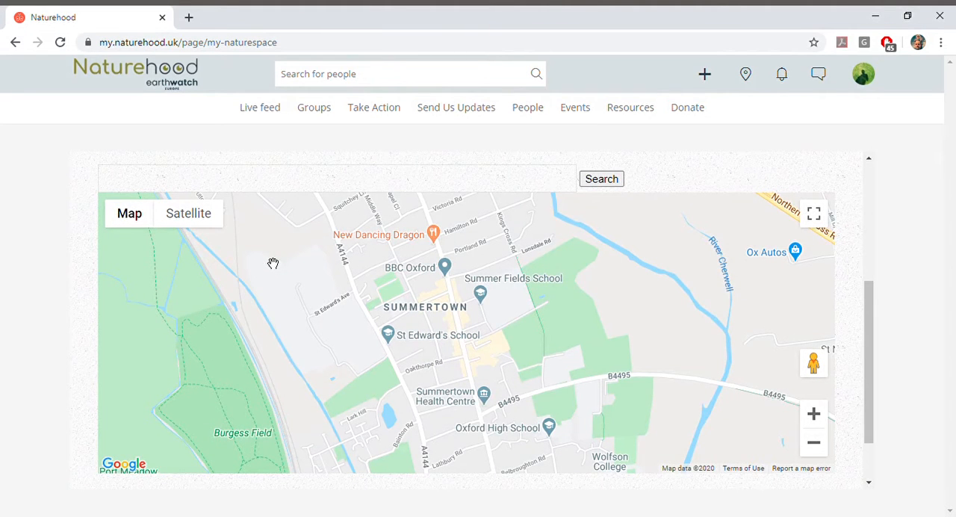
pyautogui.click(456, 106)
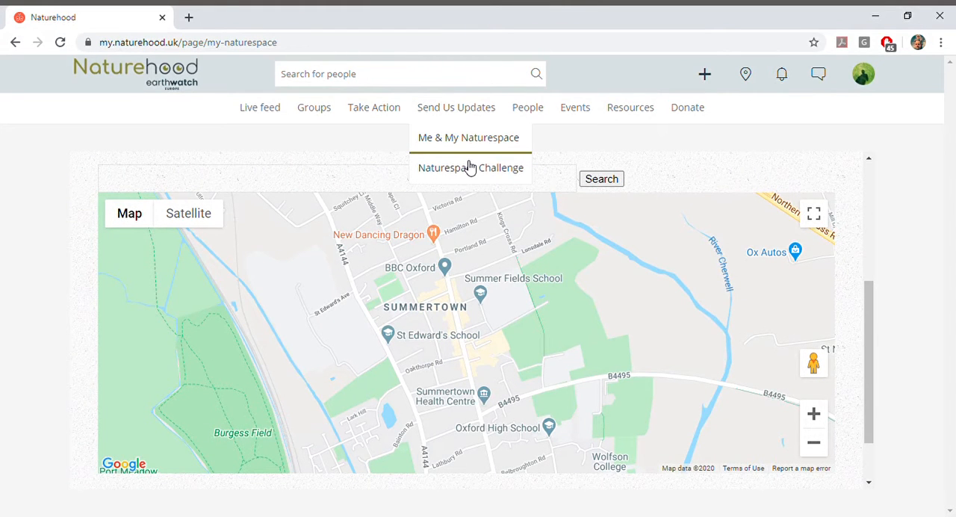
# - Scroll the Naturespace Challenge page to its full, indoor and outdoor challenges with time estimates
pyautogui.click(470, 167)
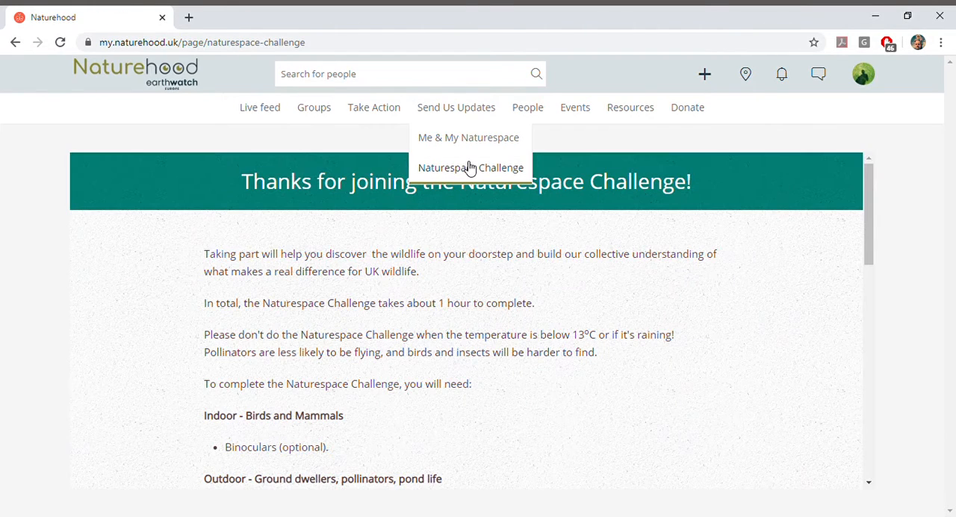
pyautogui.scroll(-3)
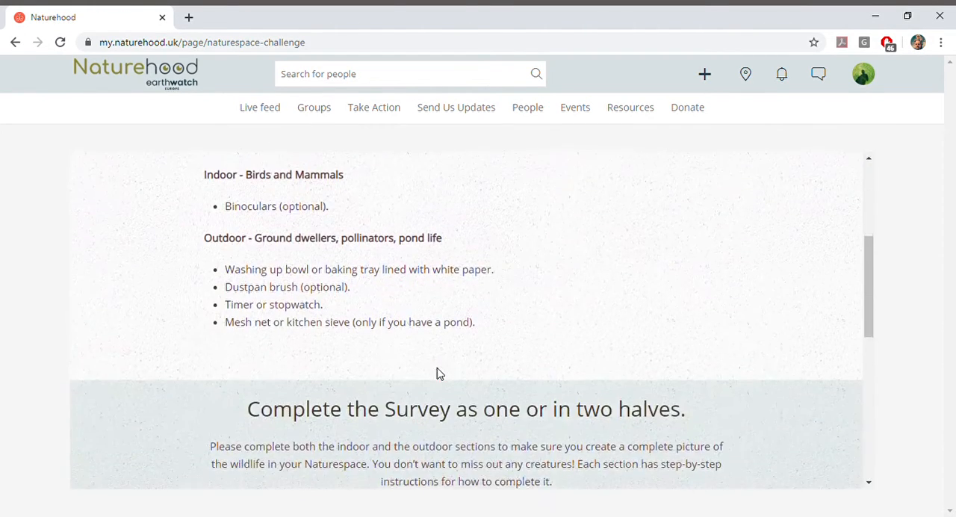
pyautogui.scroll(-3)
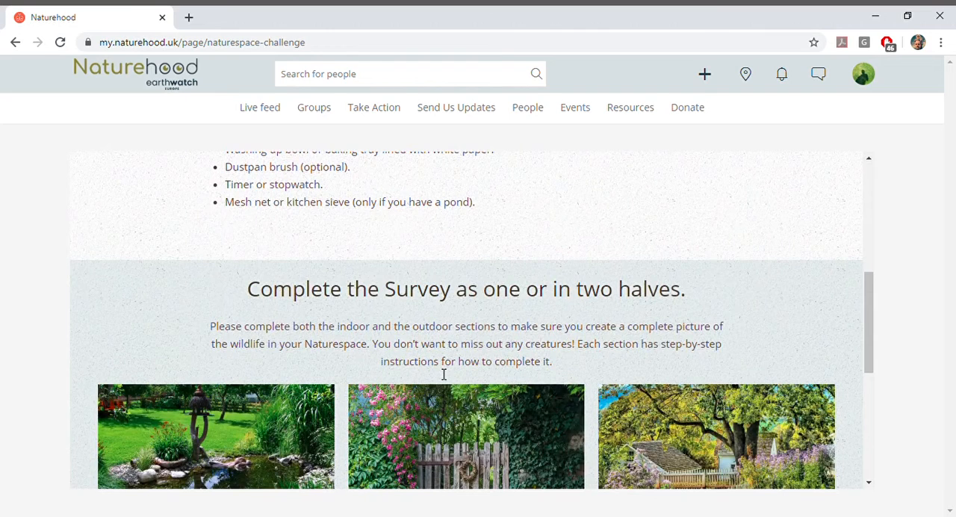
pyautogui.scroll(-3)
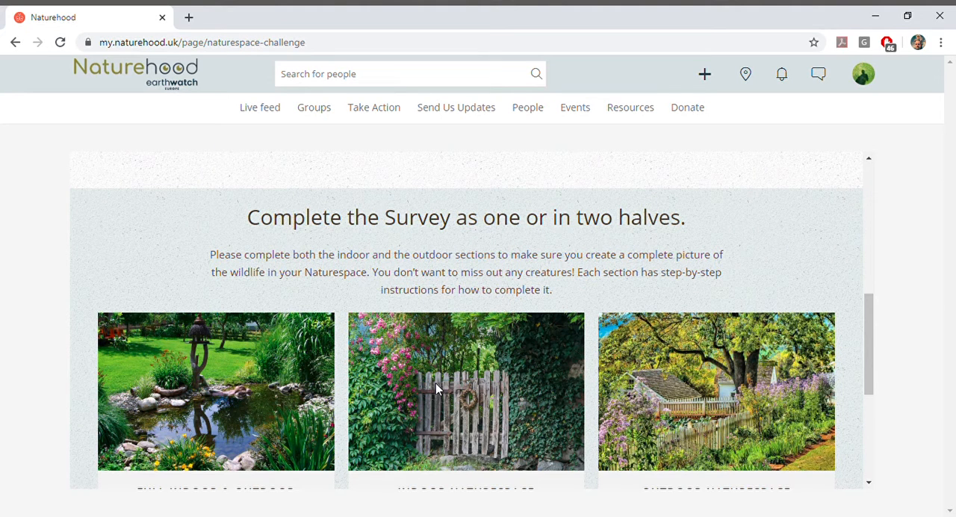
pyautogui.scroll(-3)
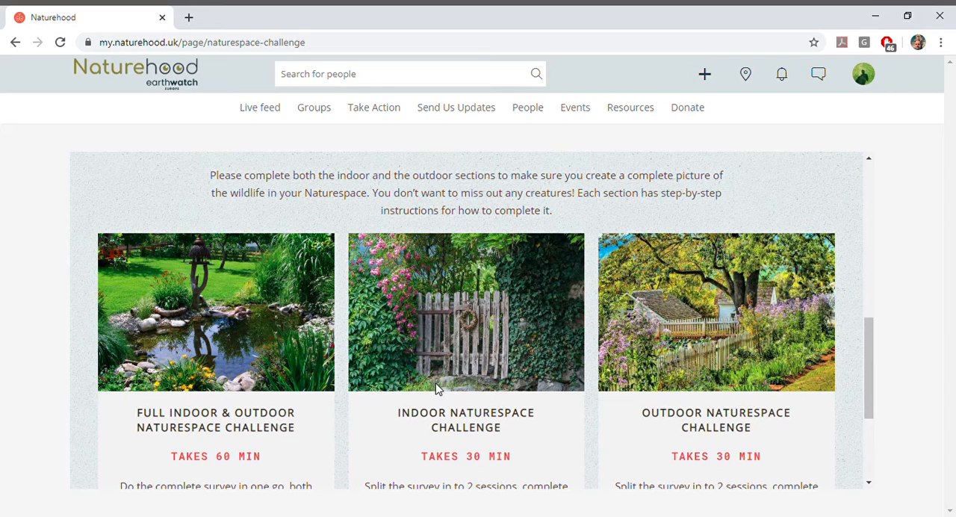
pyautogui.moveTo(541, 294)
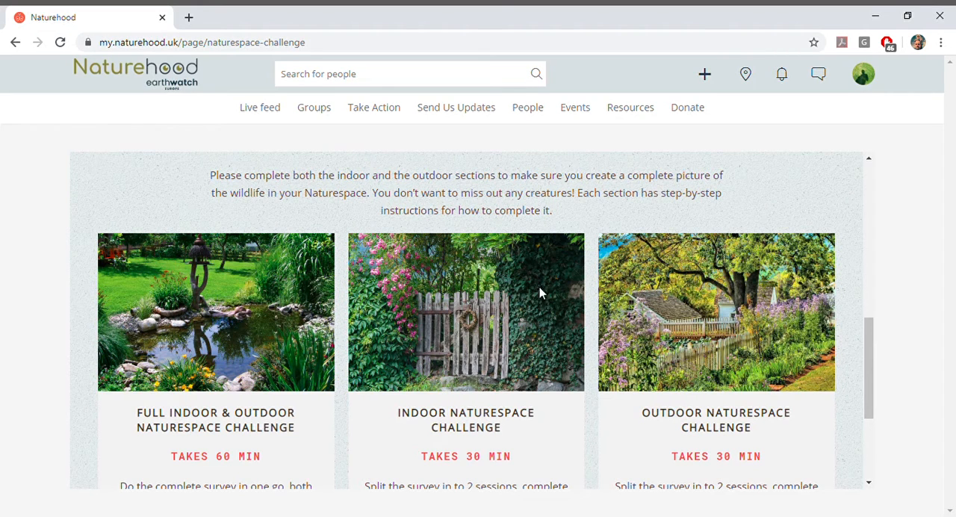
pyautogui.moveTo(528, 107)
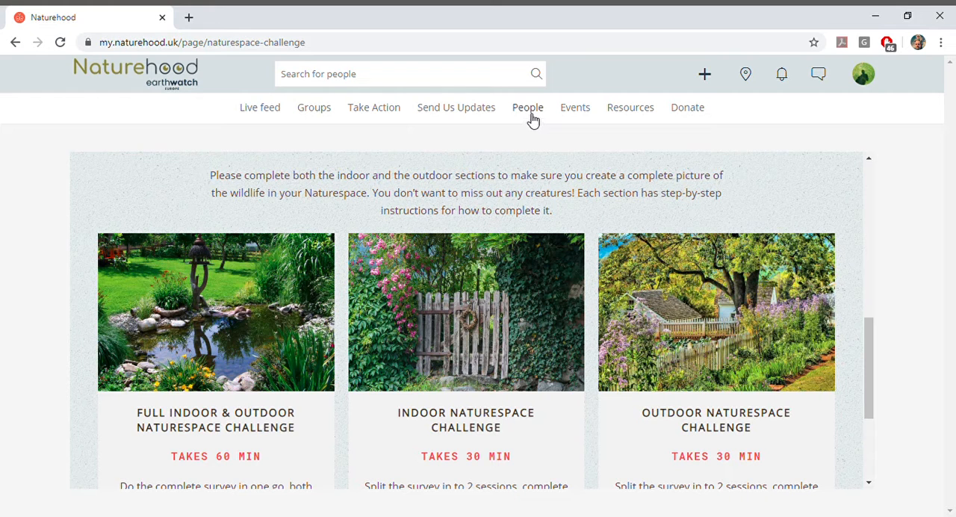
# - Show the People page listing 42 members beside their location map
pyautogui.click(527, 107)
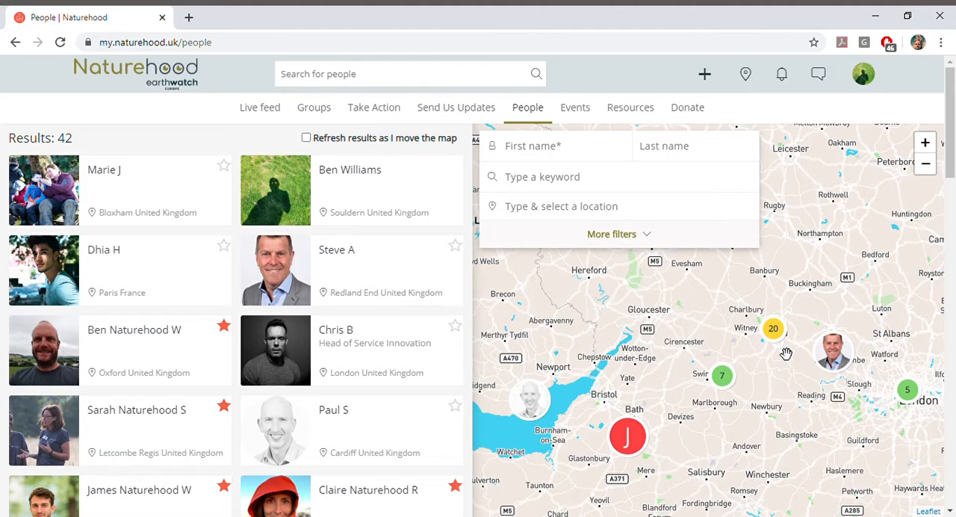
pyautogui.moveTo(575, 120)
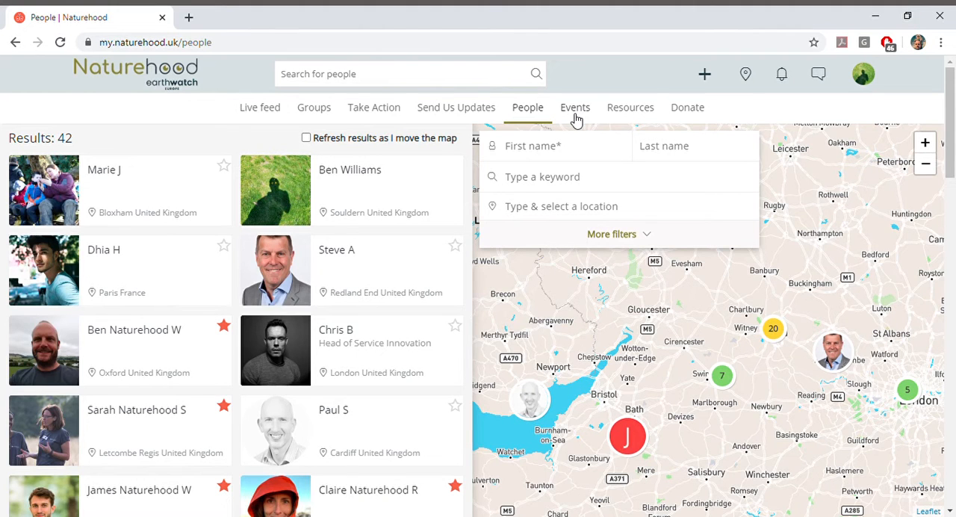
# - Check the Events page, which shows no upcoming events, then open the profile avatar's account menu
pyautogui.click(575, 106)
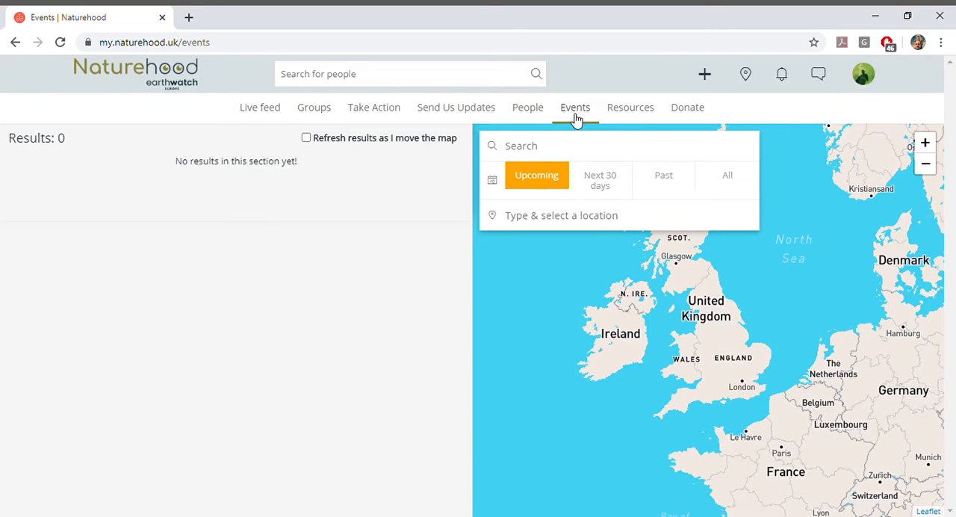
pyautogui.click(630, 107)
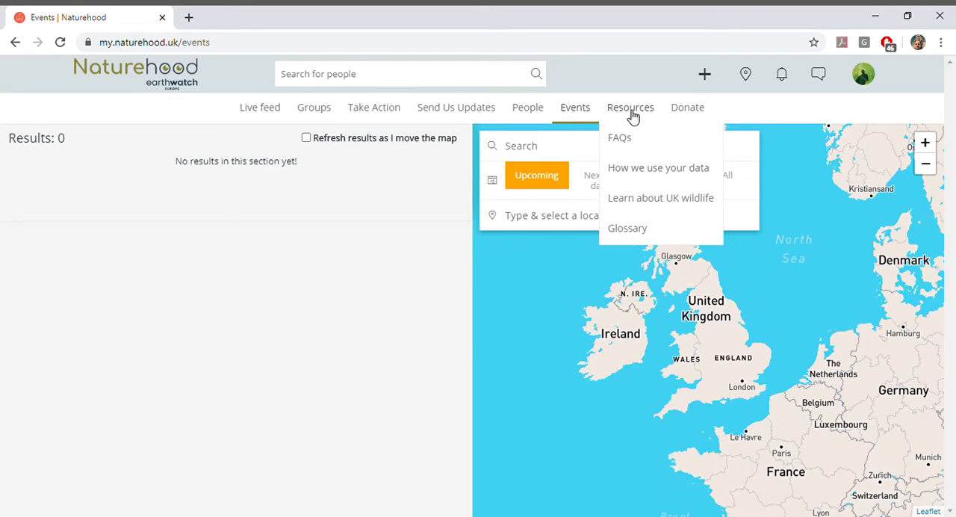
pyautogui.moveTo(686, 107)
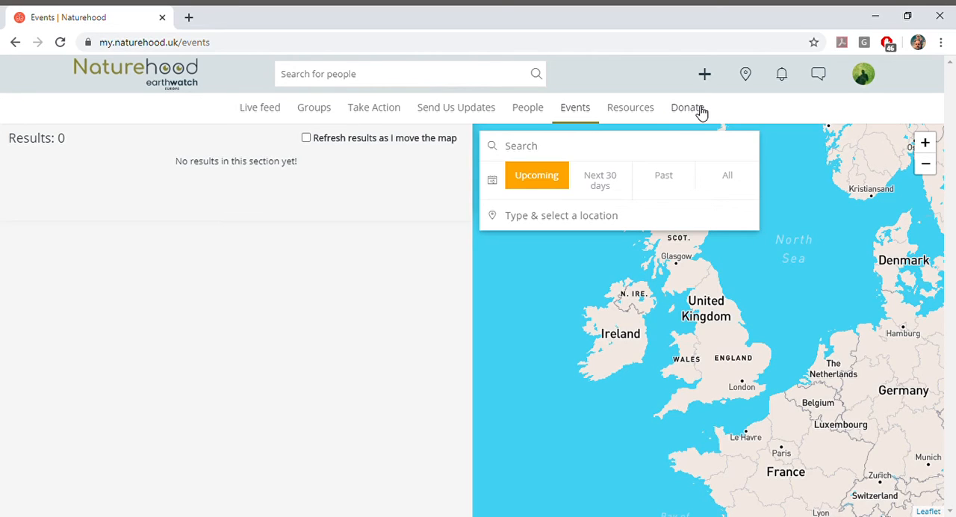
pyautogui.moveTo(864, 73)
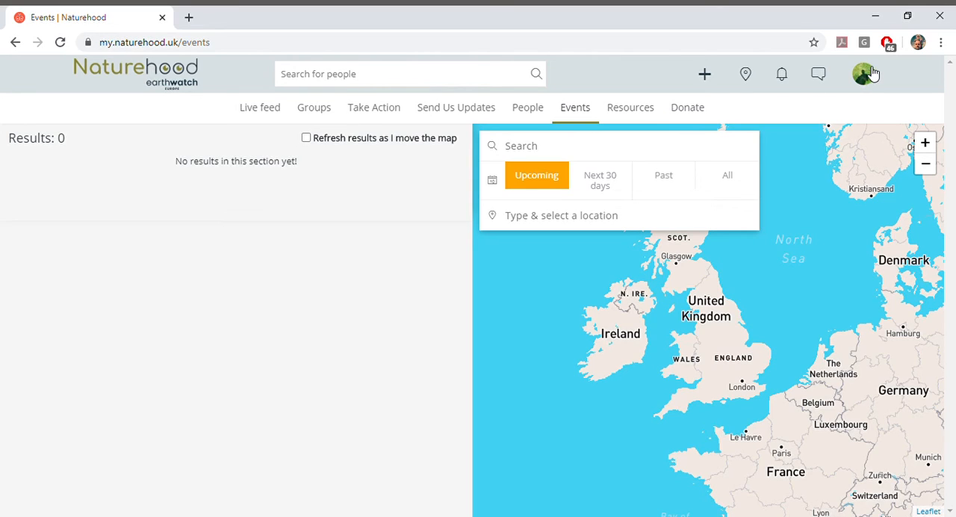
pyautogui.click(864, 73)
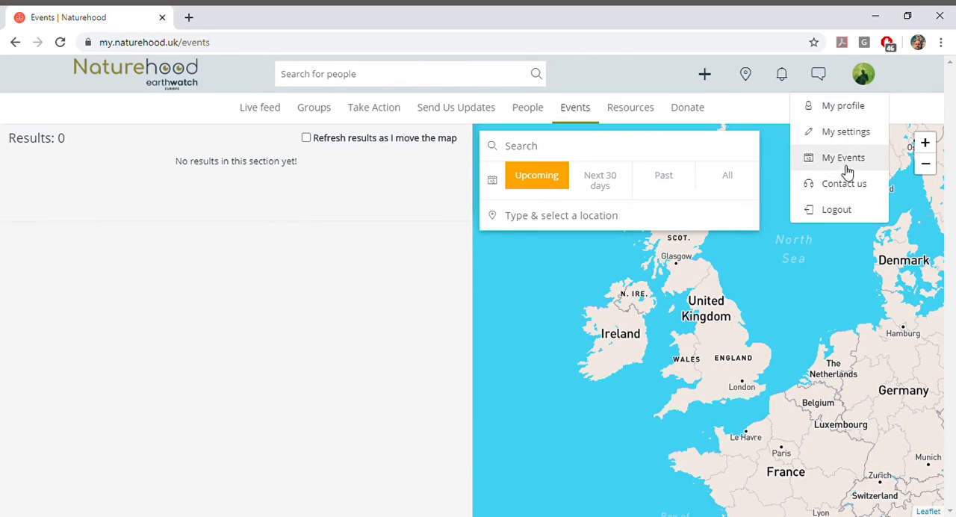
pyautogui.moveTo(843, 184)
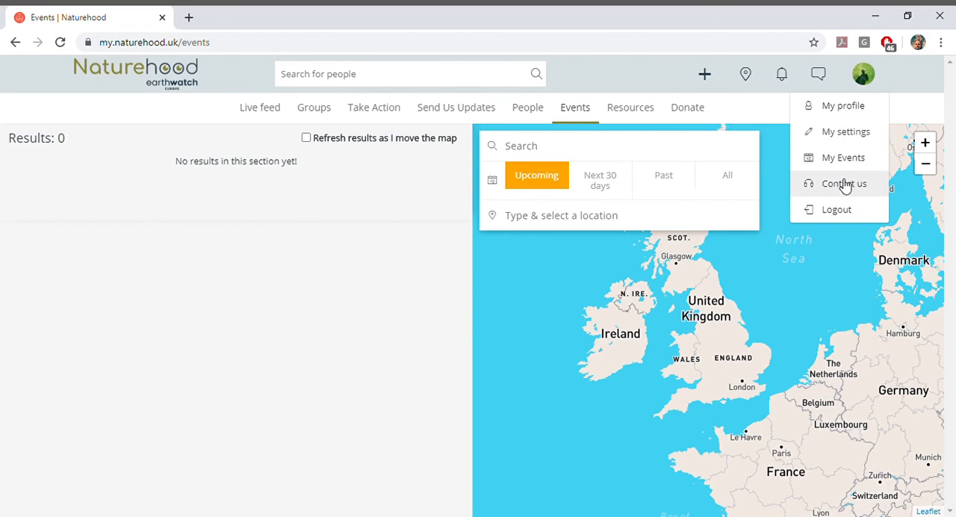